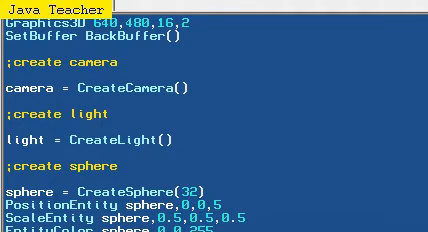
# Scroll through the script to locate the sphere's EntityColor line.
pyautogui.scroll(-3)
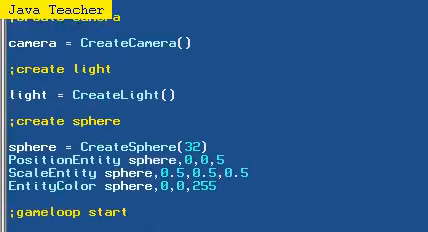
pyautogui.scroll(3)
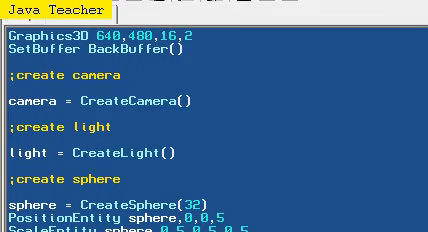
pyautogui.scroll(-3)
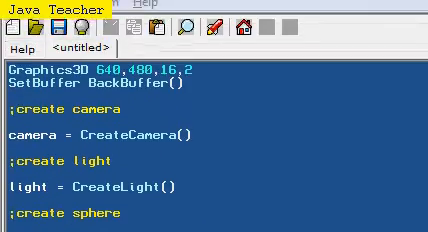
pyautogui.scroll(-3)
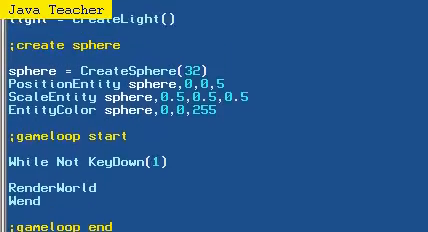
pyautogui.scroll(3)
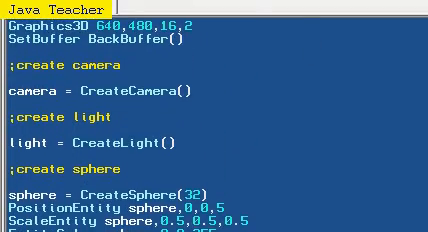
pyautogui.scroll(-3)
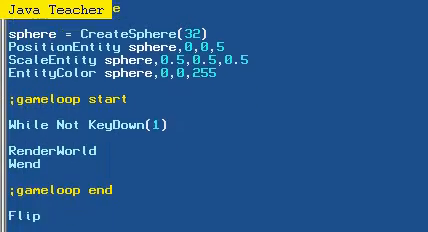
pyautogui.scroll(3)
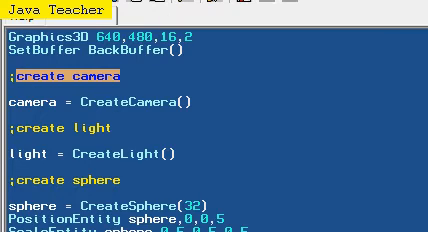
pyautogui.scroll(-3)
pyautogui.write('EntityColor sphere,0,0,255 ;r')
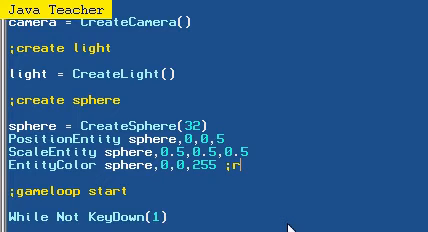
# Complete the ';r,g,b' comment on the EntityColor line and run the program.
pyautogui.write(',g')
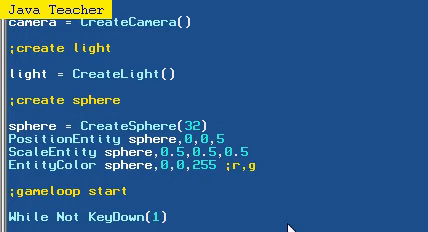
pyautogui.write('b')
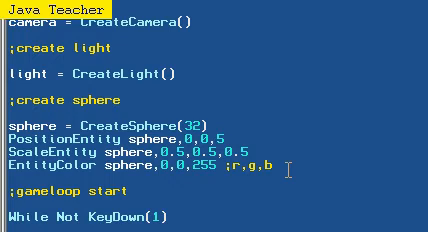
pyautogui.press('BackSpace')
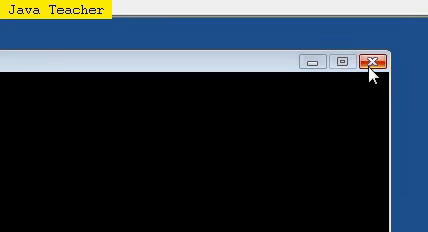
# Close the running scene window showing the blue sphere.
pyautogui.click(376, 62)
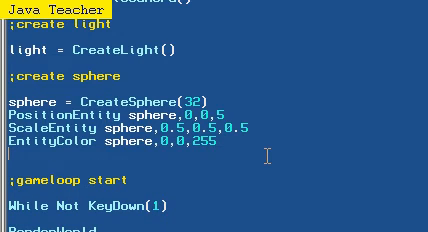
# Add an EntityAlpha sphere,0.5 line below the EntityColor line.
pyautogui.write('alp')
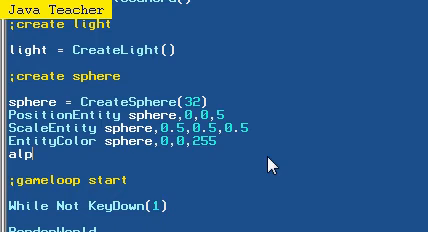
pyautogui.write('haentity')
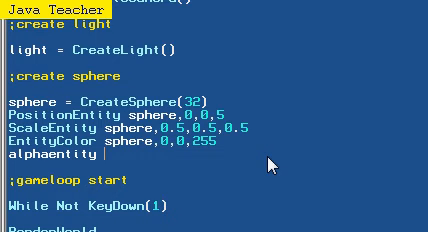
pyautogui.press('Backspace')
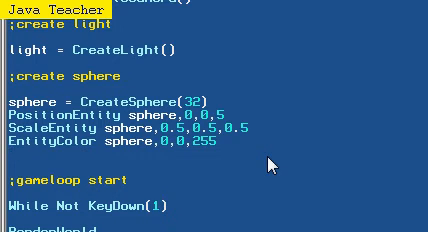
pyautogui.write('entityalpha sphere,')
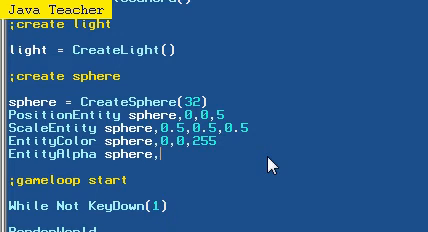
pyautogui.write('0.5')
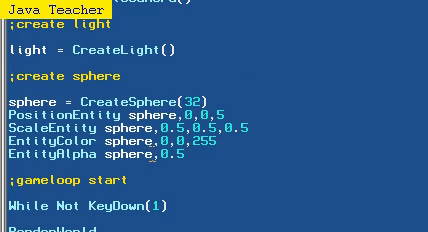
pyautogui.doubleClick(120, 160)
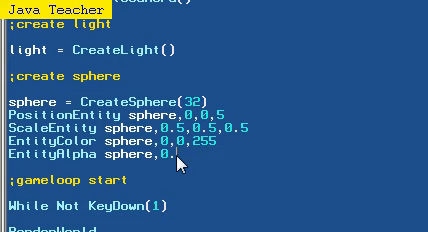
pyautogui.write('.5')
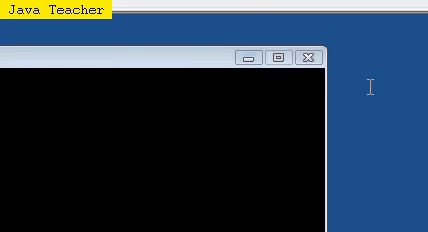
# Close the running scene window showing the translucent sphere.
pyautogui.click(308, 58)
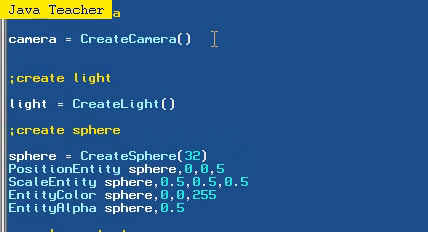
# Add CameraClsColor camera,0,255,0 below the CreateCamera line.
pyautogui.write('cameraclsco')
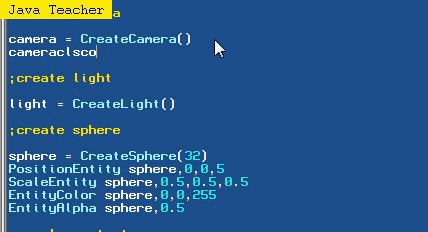
pyautogui.write('CameraClsColor cane')
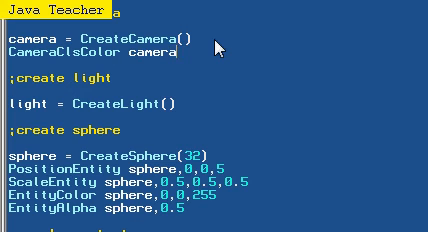
pyautogui.write(',0.')
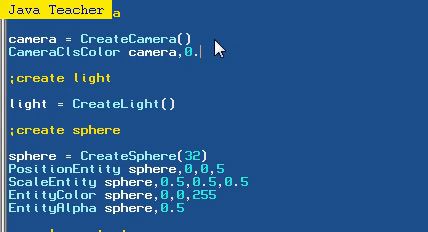
pyautogui.press('BackSpace')
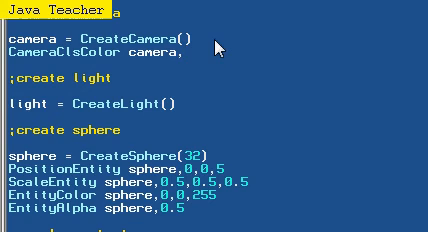
pyautogui.write('0,255,0')
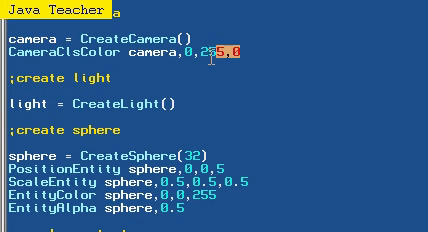
pyautogui.write('255,0')
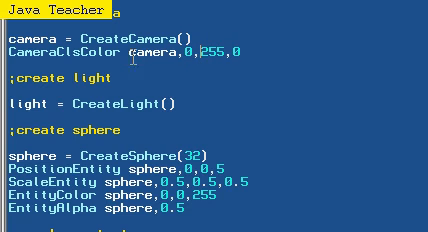